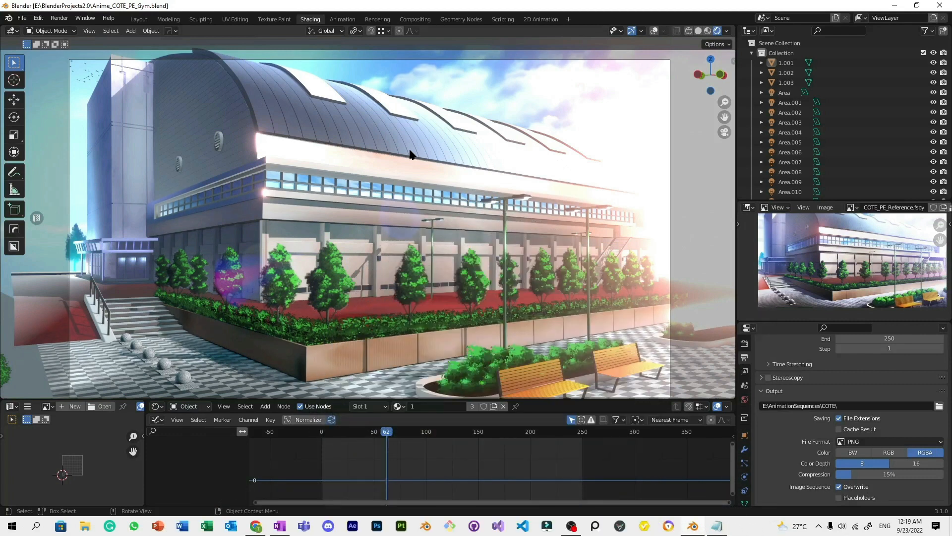
mouse_move(614, 193)
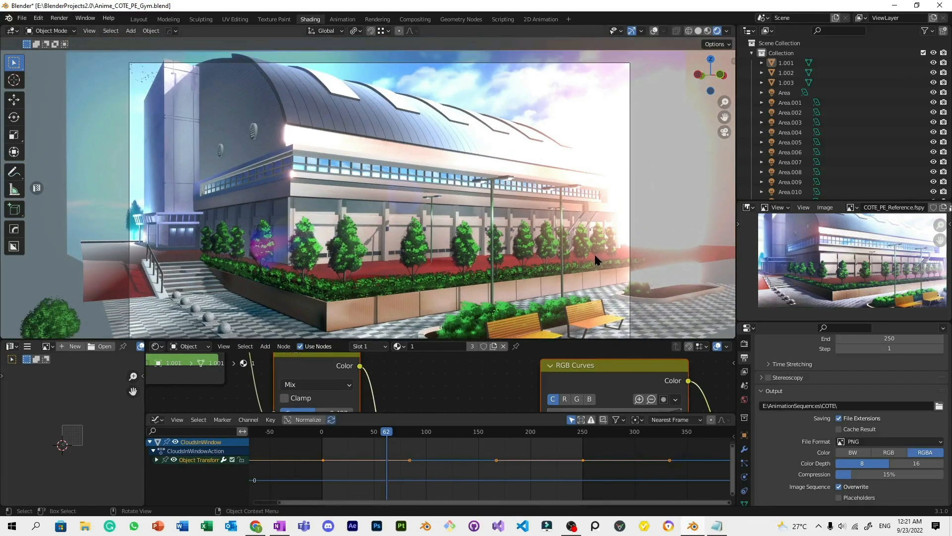
mouse_move(608, 279)
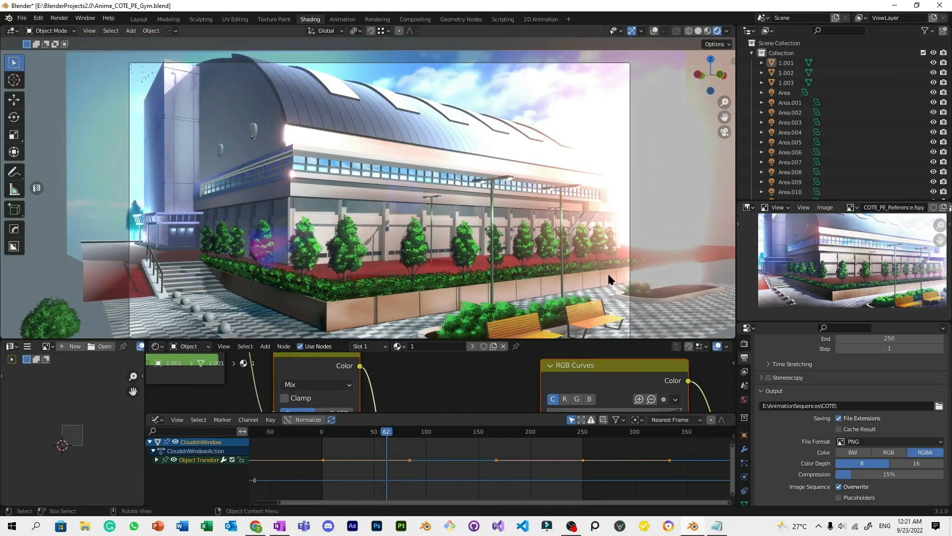